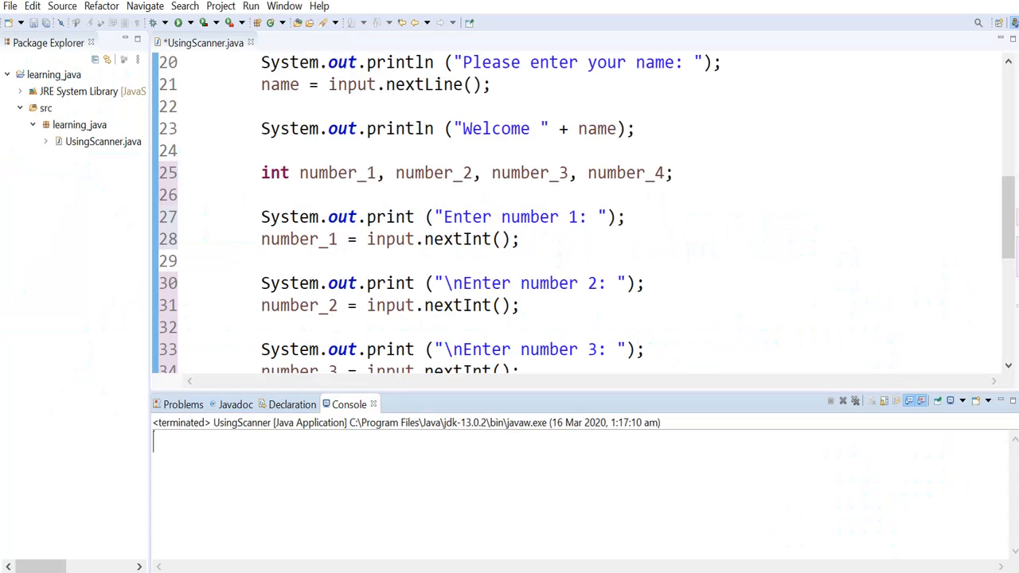
pyautogui.moveTo(752, 261)
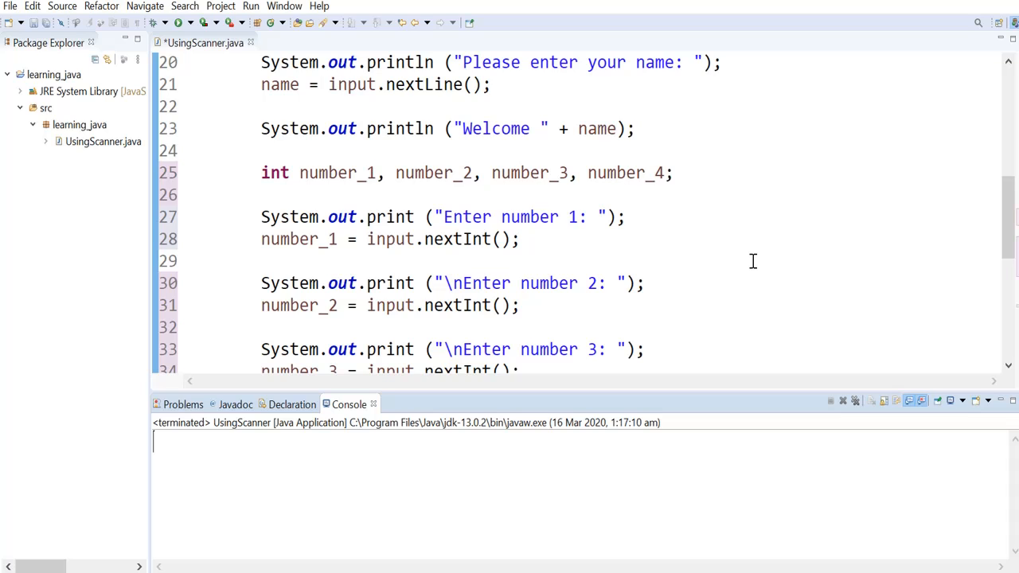
pyautogui.moveTo(549, 181)
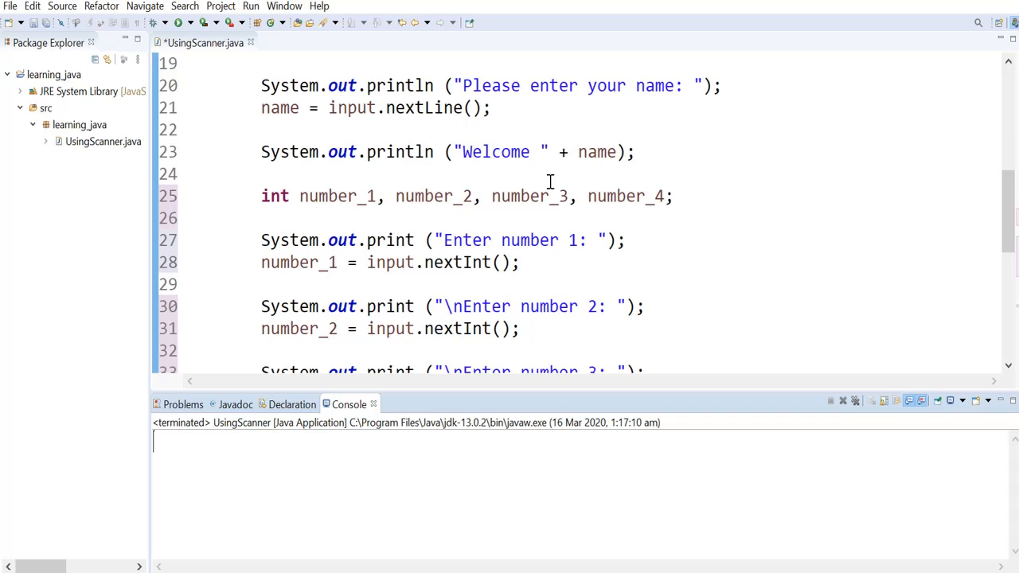
pyautogui.moveTo(367, 169)
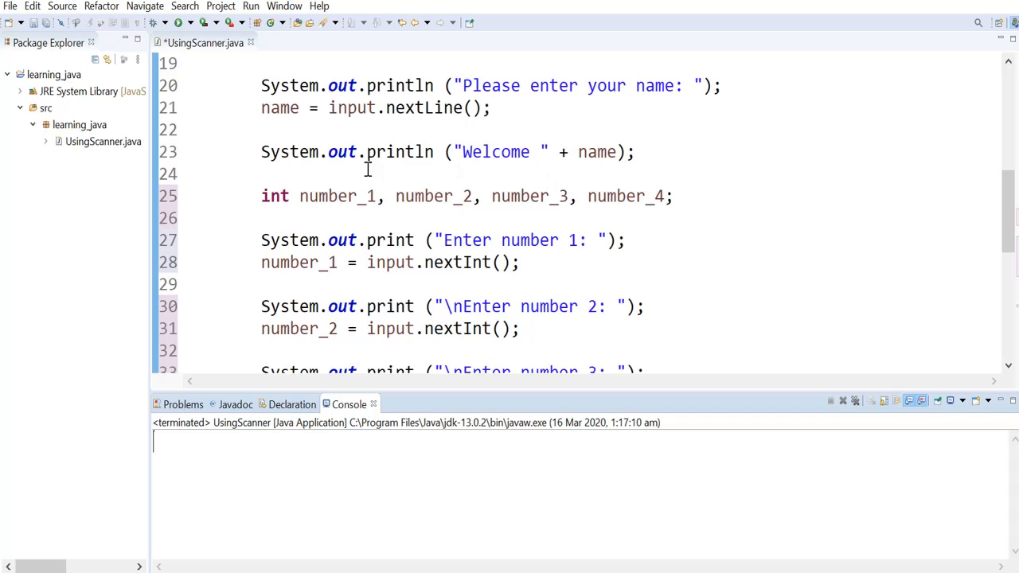
pyautogui.moveTo(660, 198)
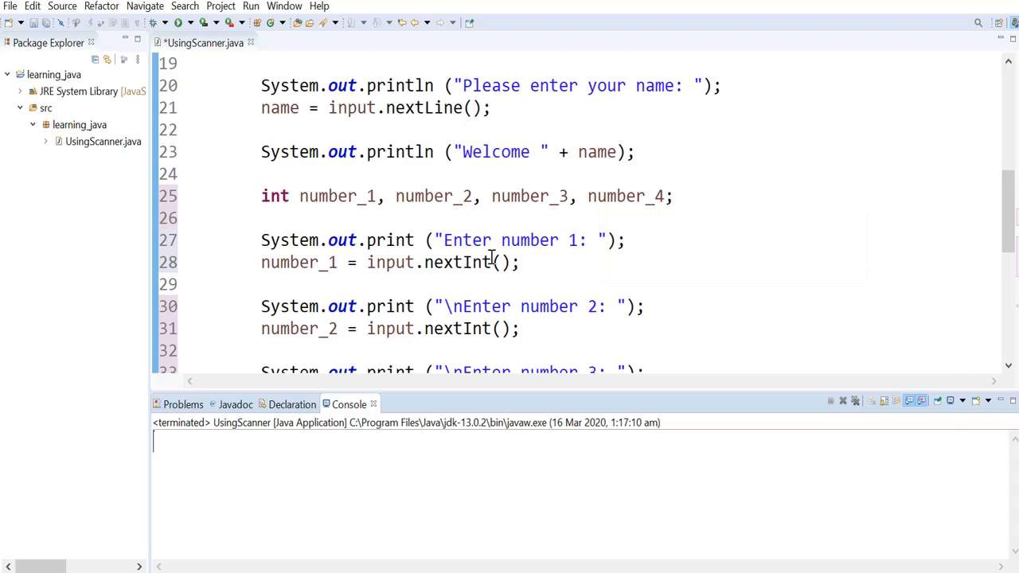
pyautogui.moveTo(390, 255)
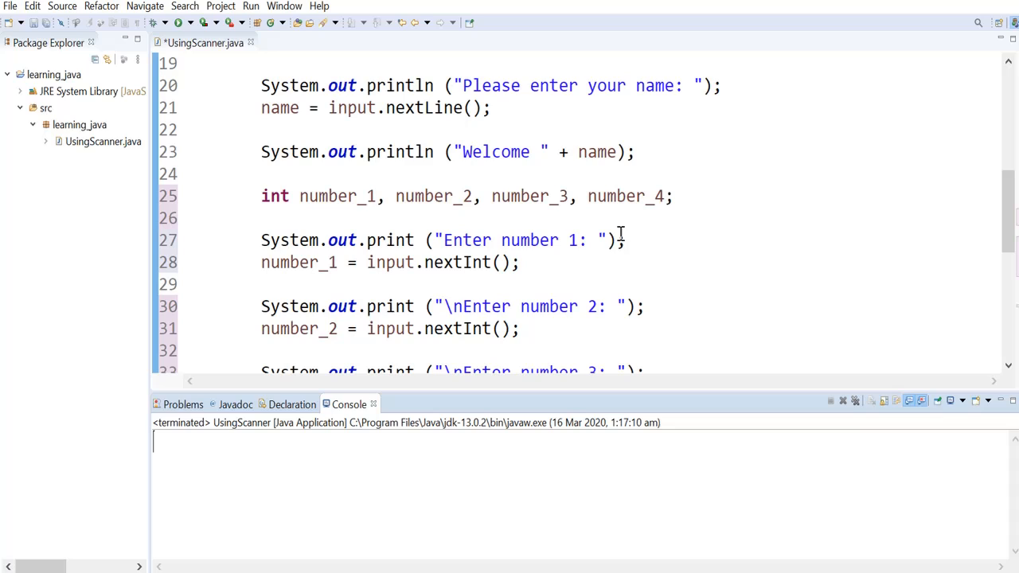
pyautogui.moveTo(554, 251)
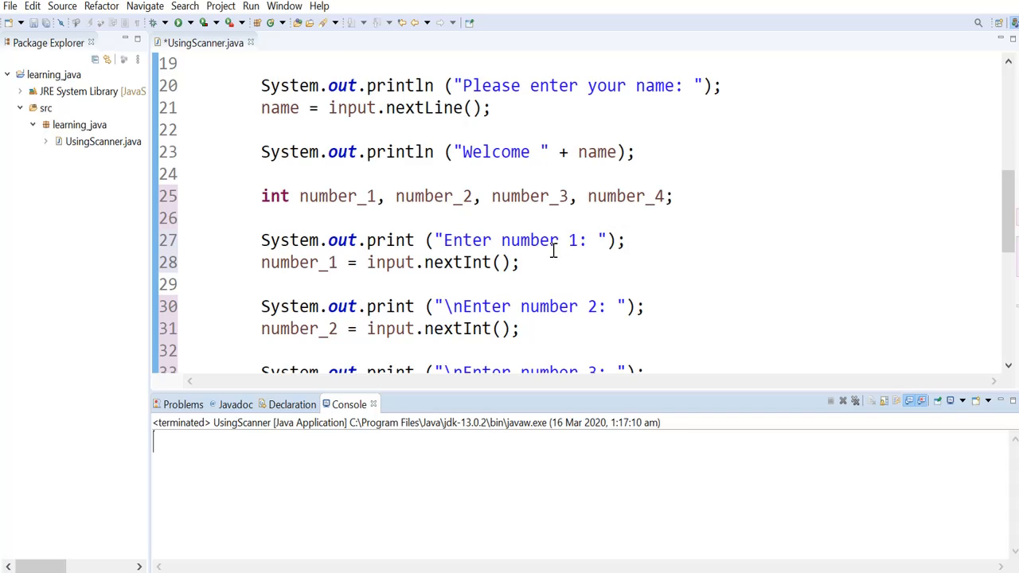
pyautogui.moveTo(602, 262)
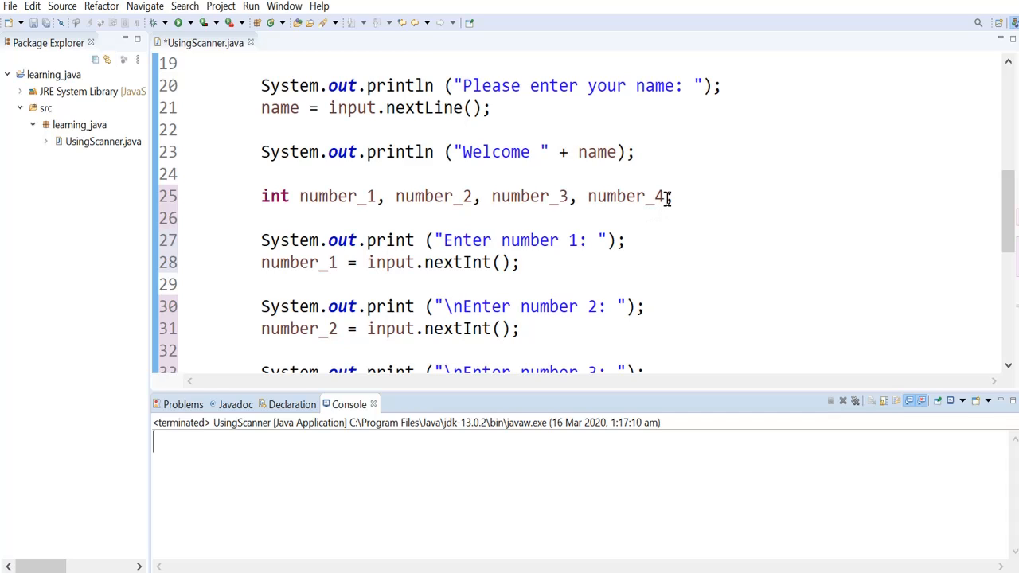
# Replace the four number declarations with 'int number;' and an empty 'for (int i = 0; i < 4; i++)' loop
pyautogui.moveTo(360, 196); pyautogui.dragTo(669, 196)
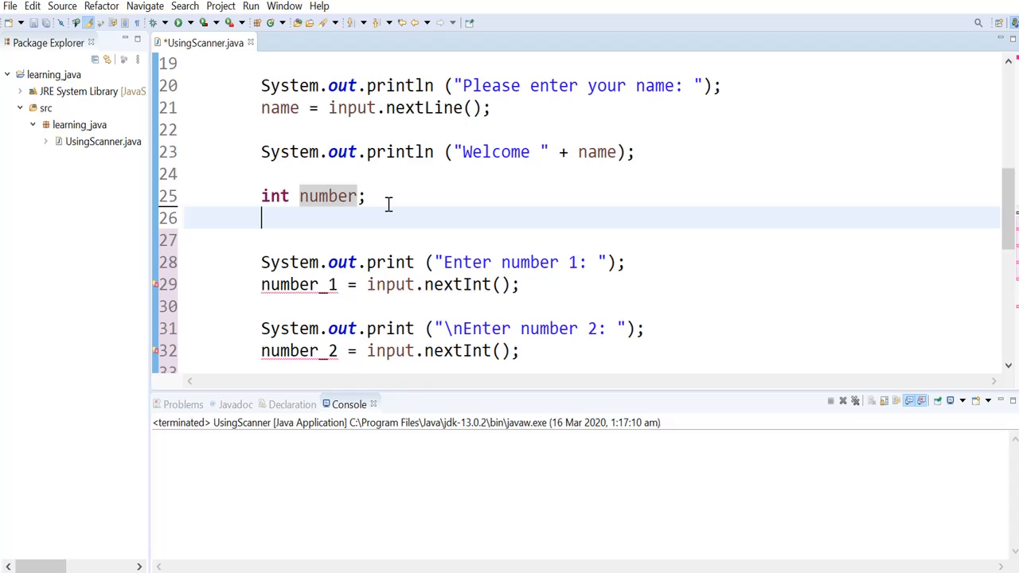
pyautogui.write('for (')
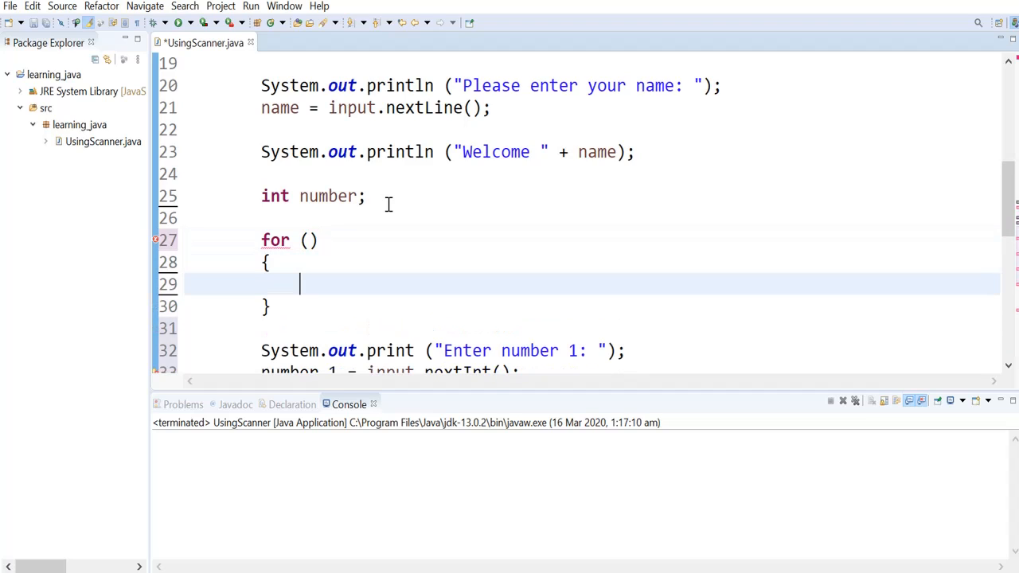
pyautogui.click(309, 239)
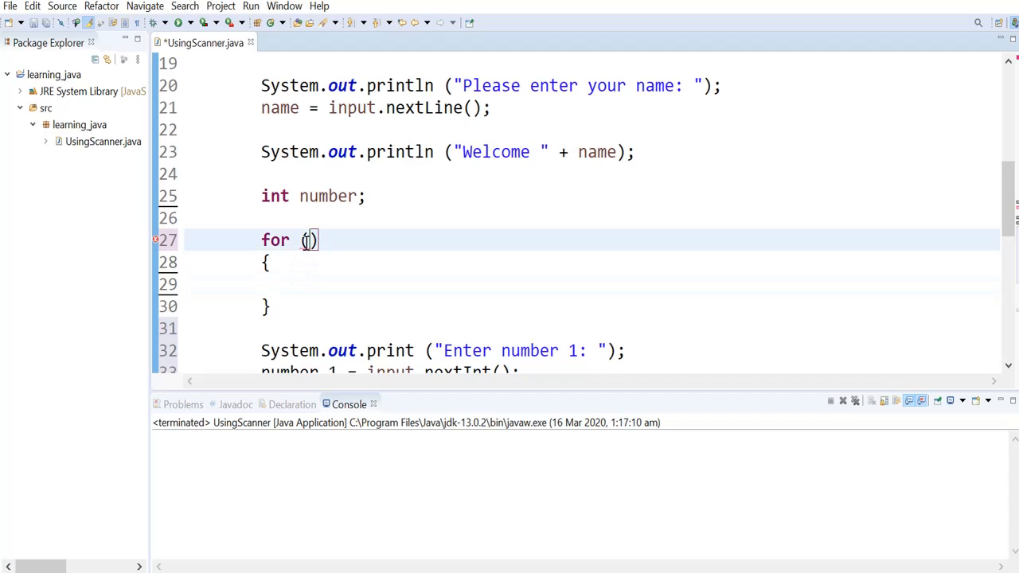
pyautogui.write('int i =')
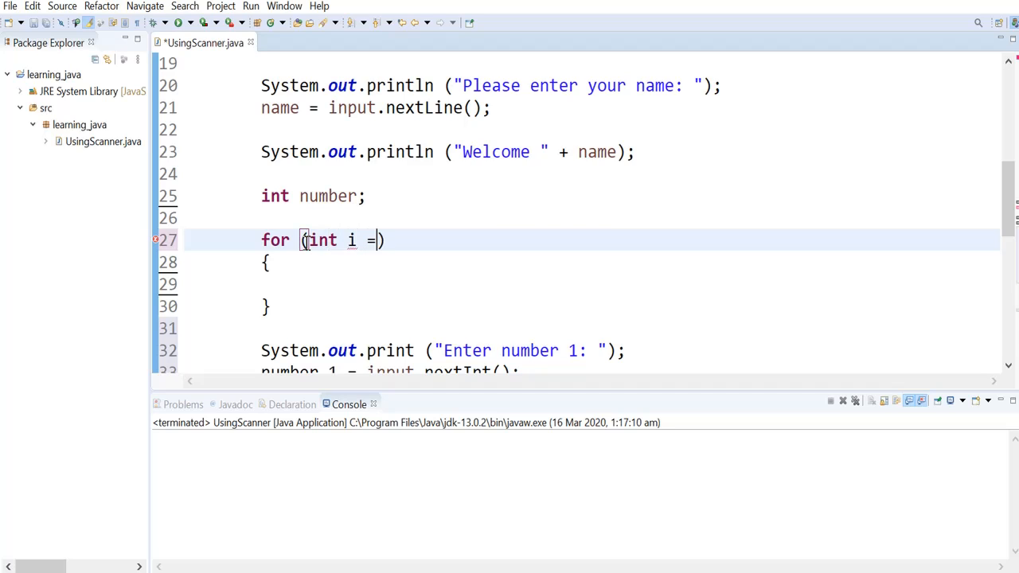
pyautogui.write('0')
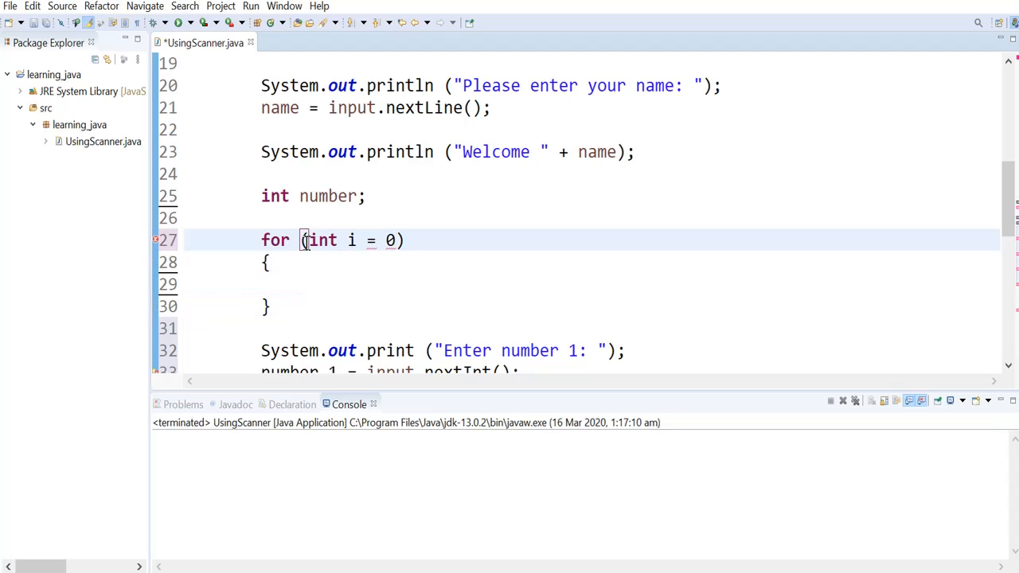
pyautogui.write('; i')
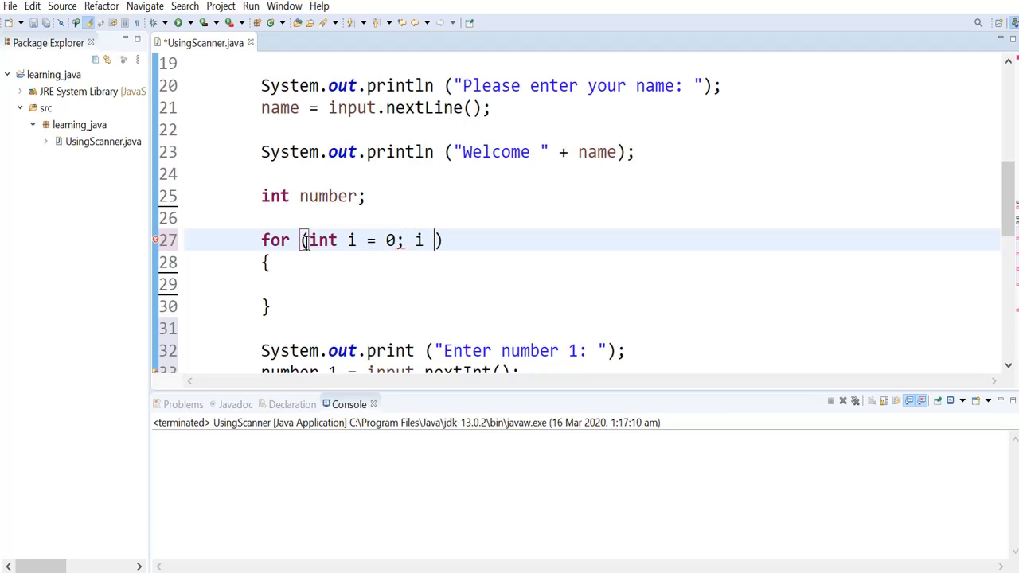
pyautogui.write('< 4;')
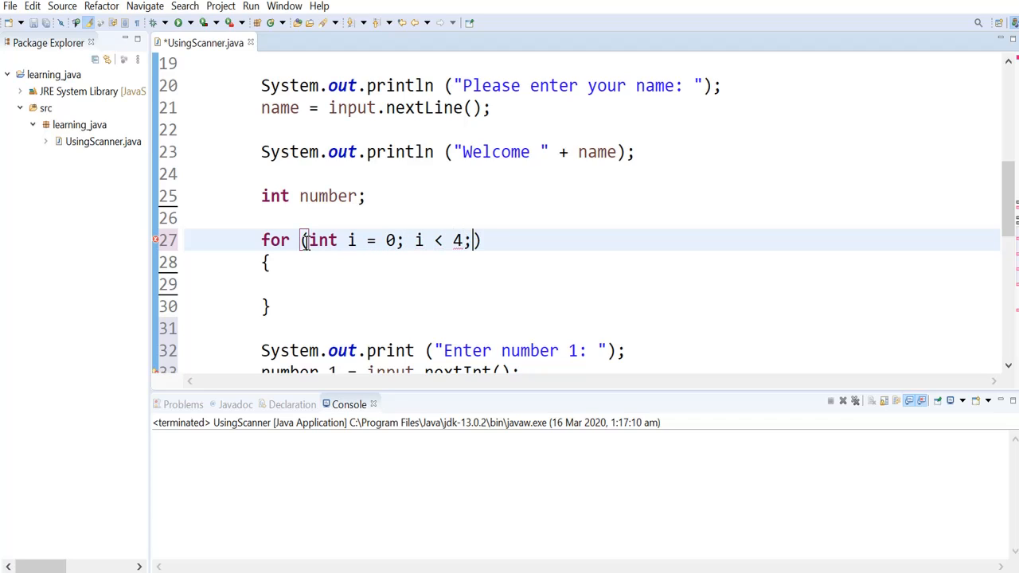
pyautogui.write('i++')
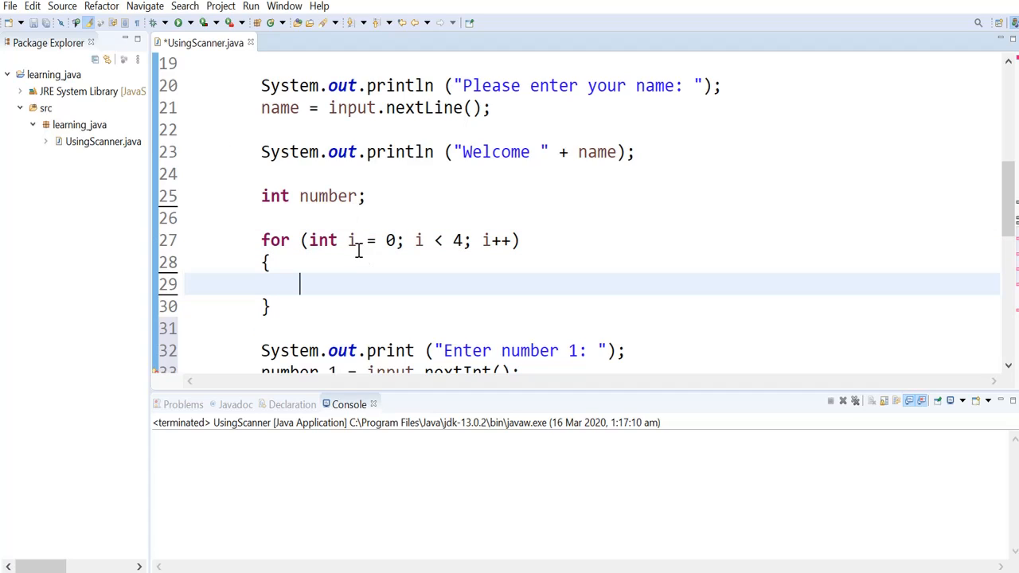
pyautogui.moveTo(422, 240)
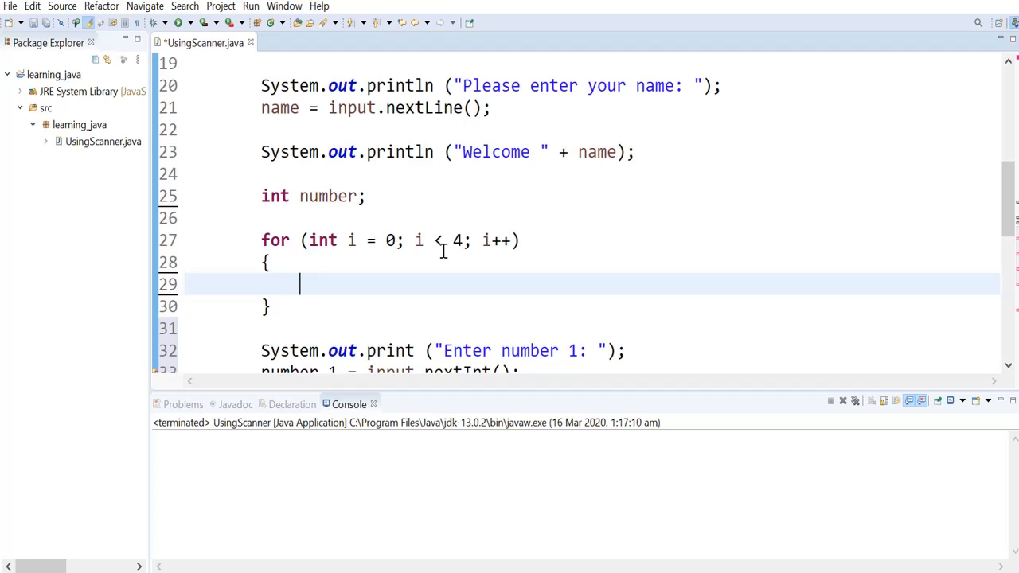
pyautogui.moveTo(427, 241)
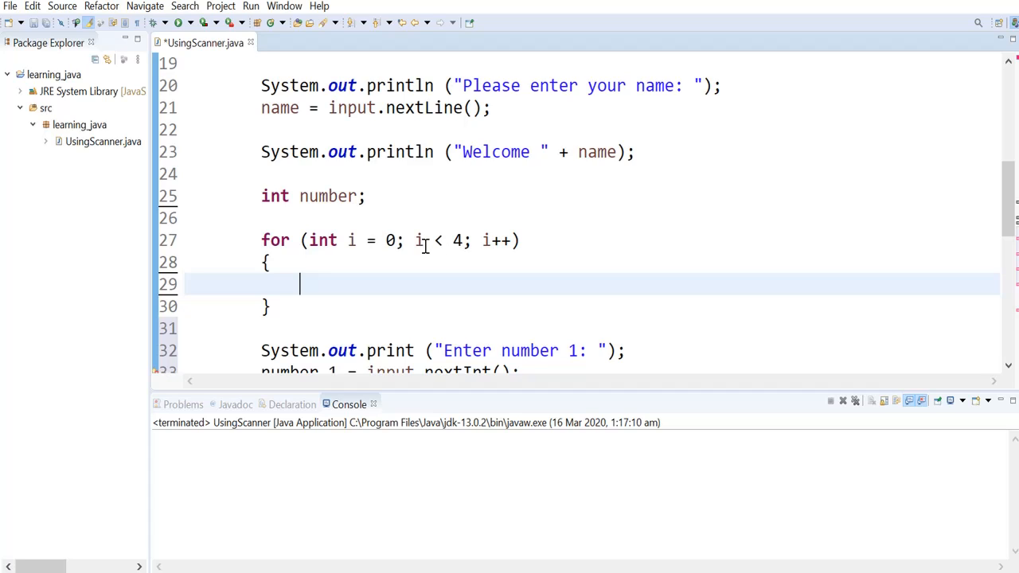
pyautogui.moveTo(366, 290)
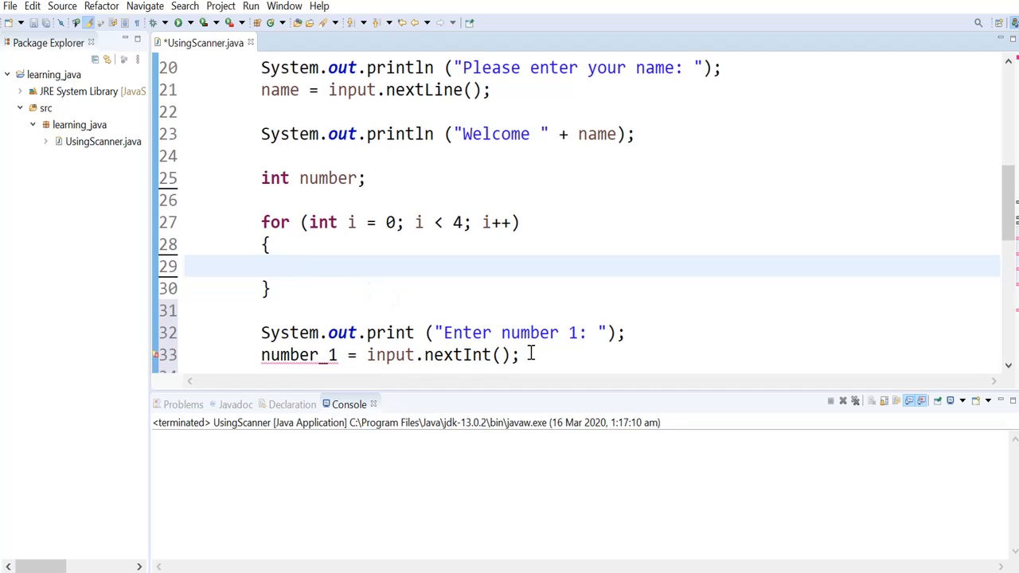
# Move the 'Enter a number:' prompt and 'number = input.nextInt();' into the loop body
pyautogui.moveTo(261, 333); pyautogui.dragTo(519, 355)
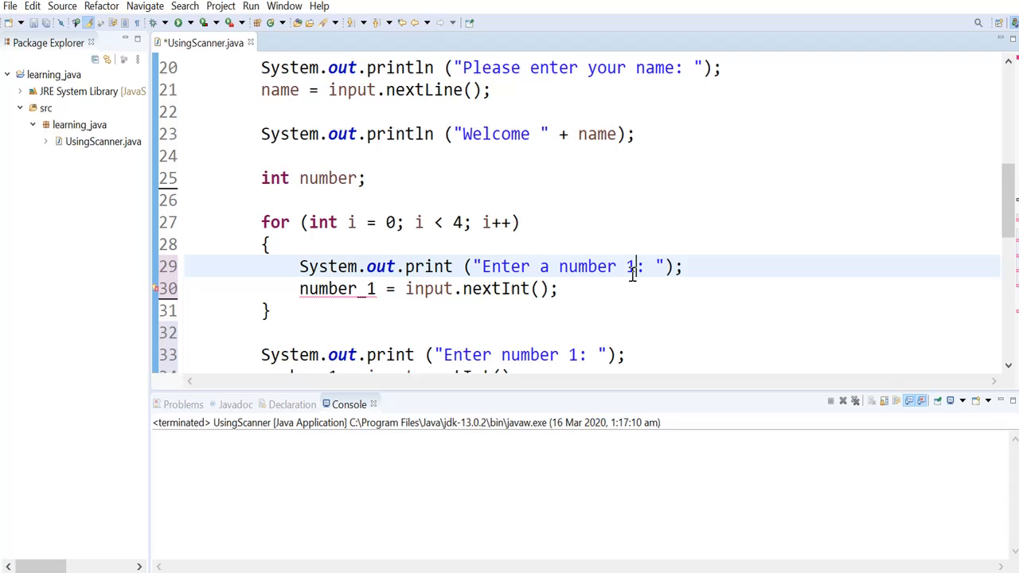
pyautogui.press('BackSpace')
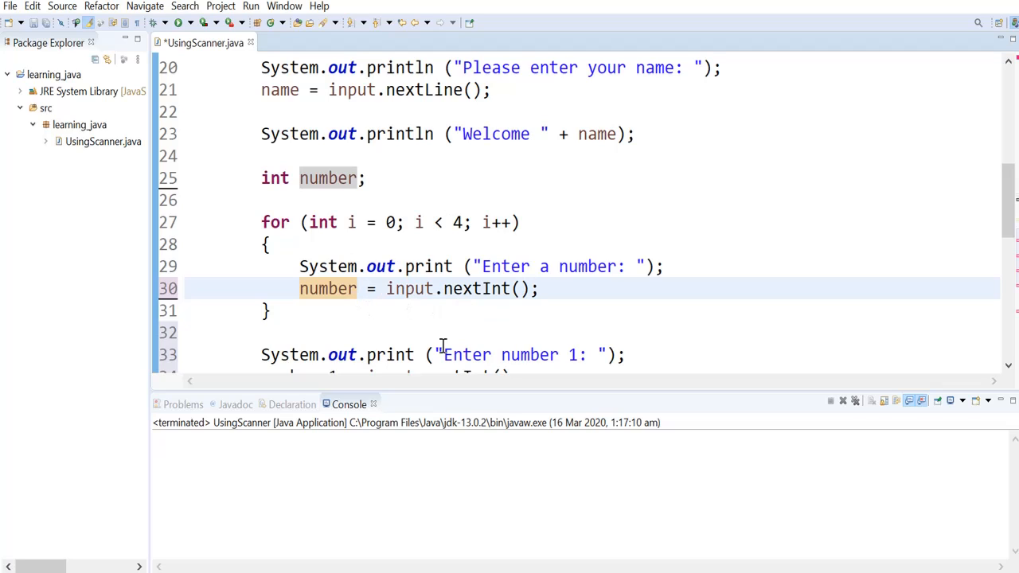
pyautogui.moveTo(410, 288)
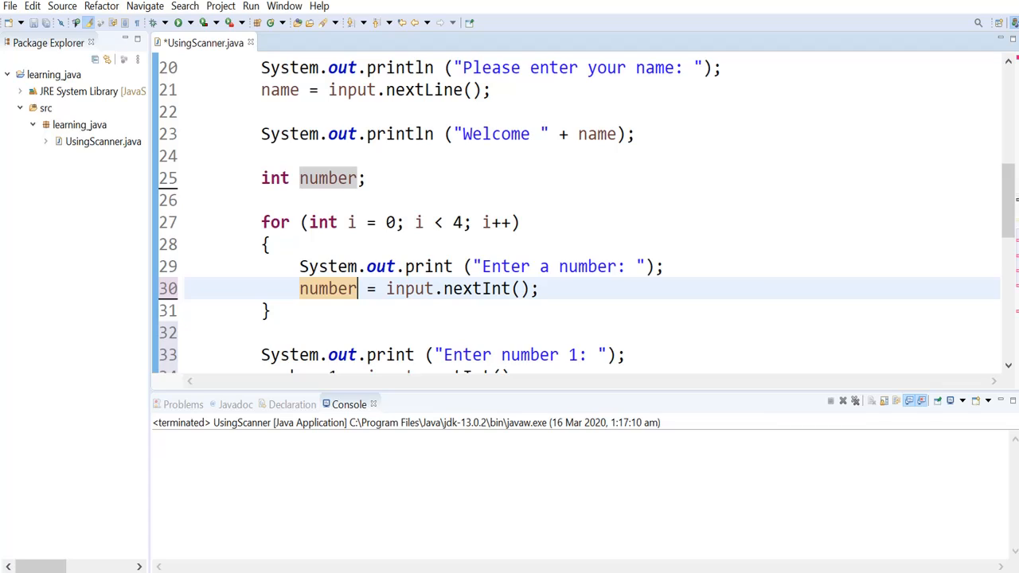
pyautogui.moveTo(554, 272)
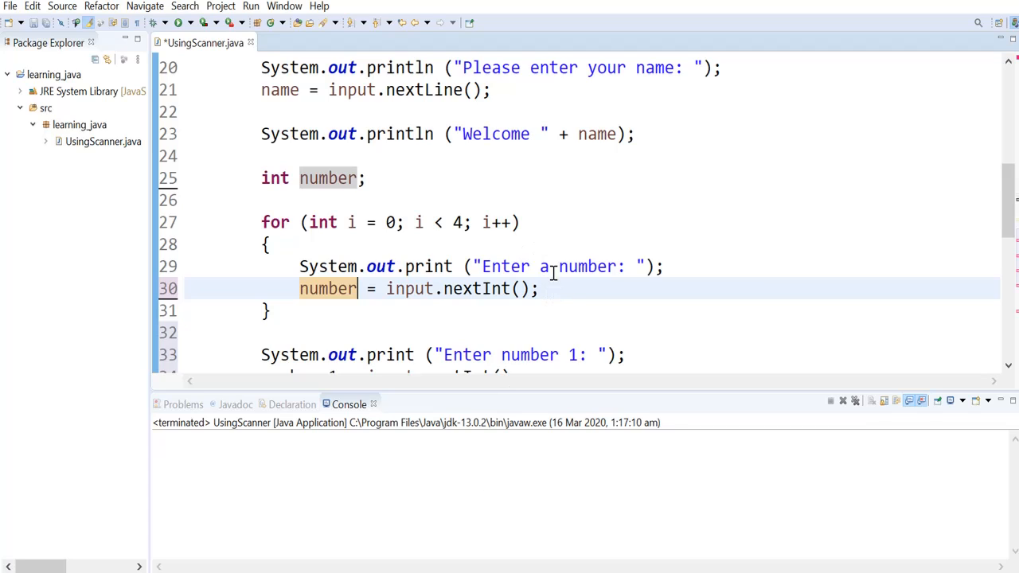
pyautogui.moveTo(575, 167)
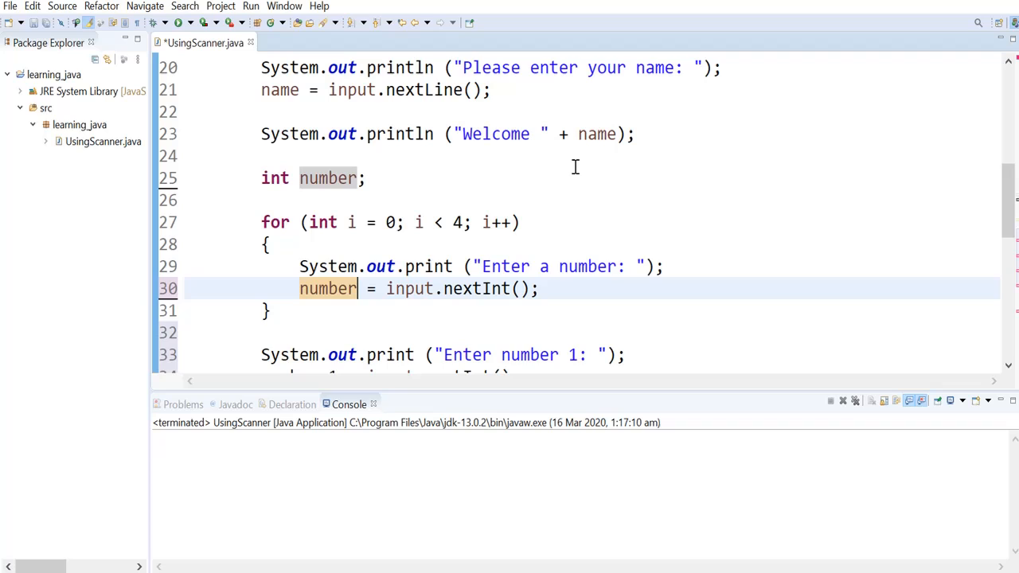
# Declare 'double sum = 0;' right after 'int number;'
pyautogui.click(487, 179)
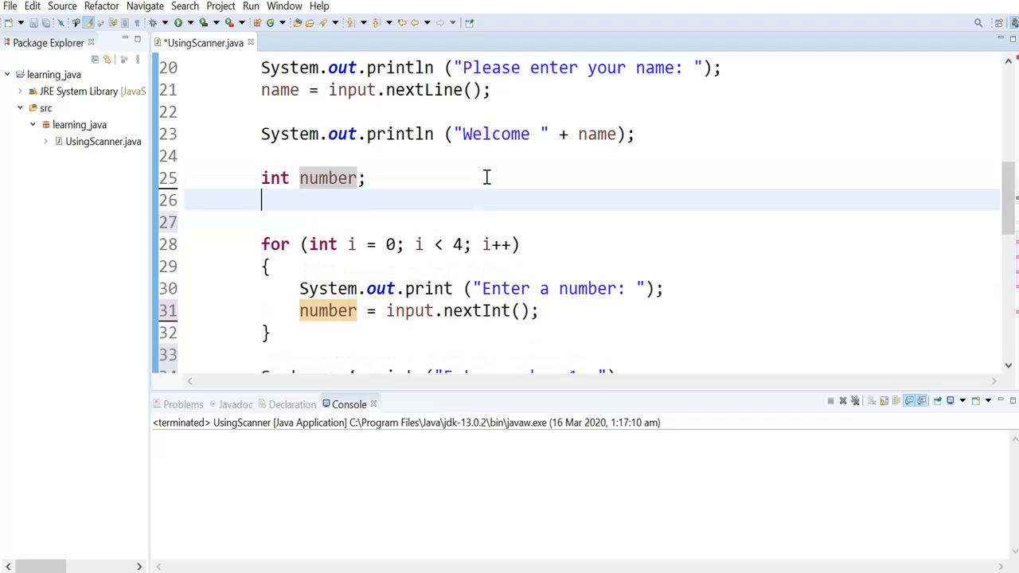
pyautogui.write('double')
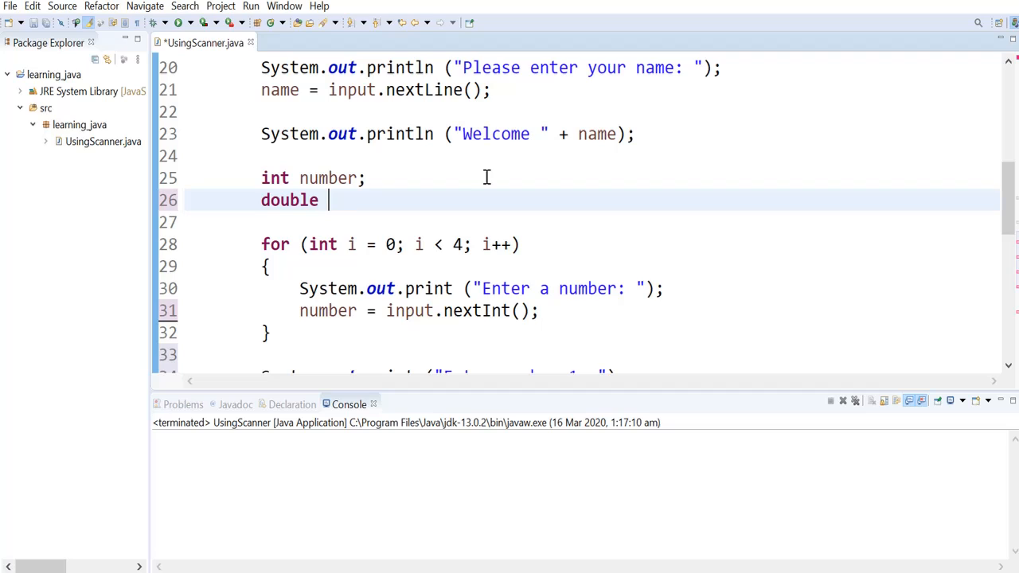
pyautogui.write('sum')
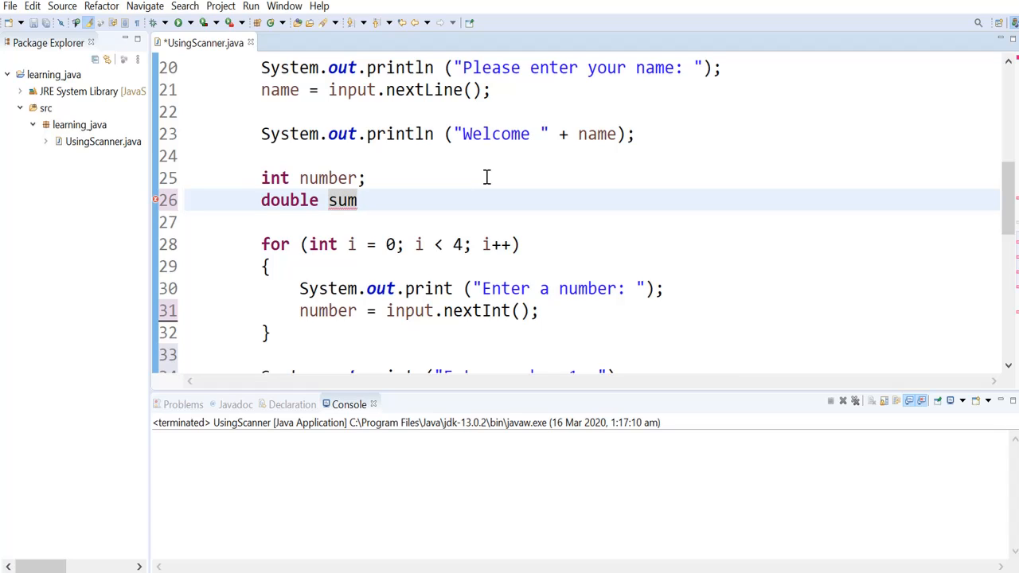
pyautogui.write('= 0')
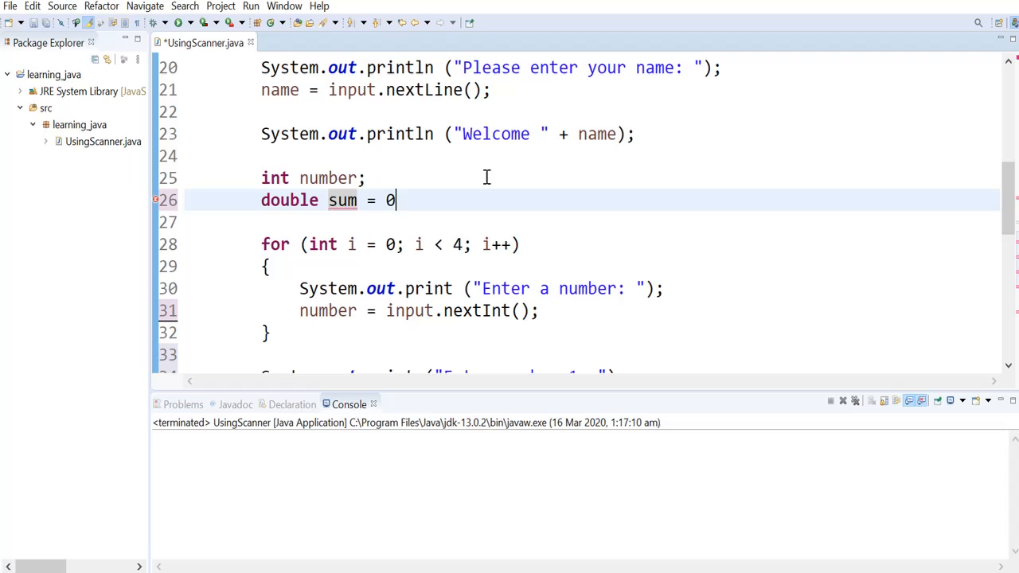
pyautogui.write(';')
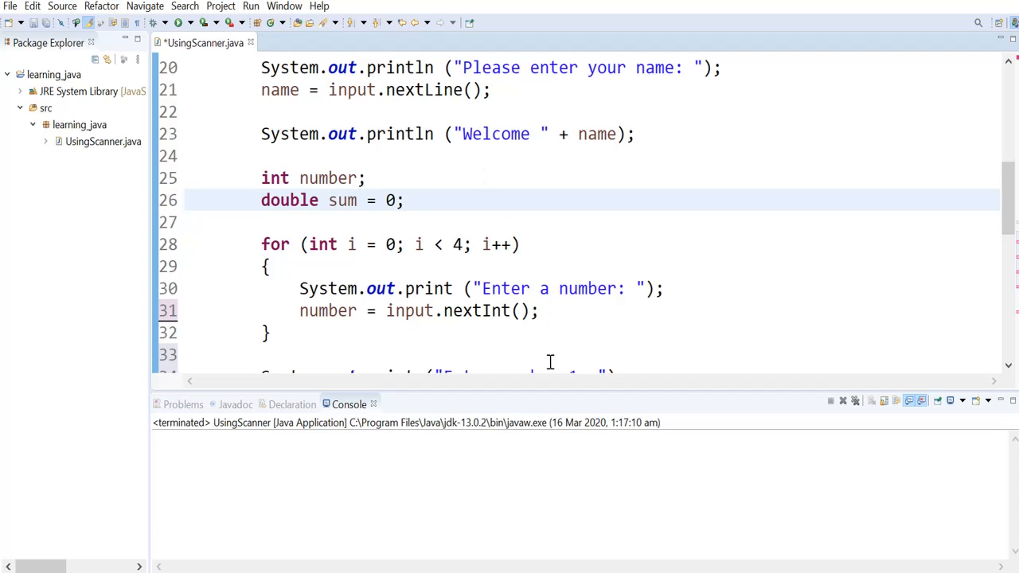
pyautogui.moveTo(550, 310)
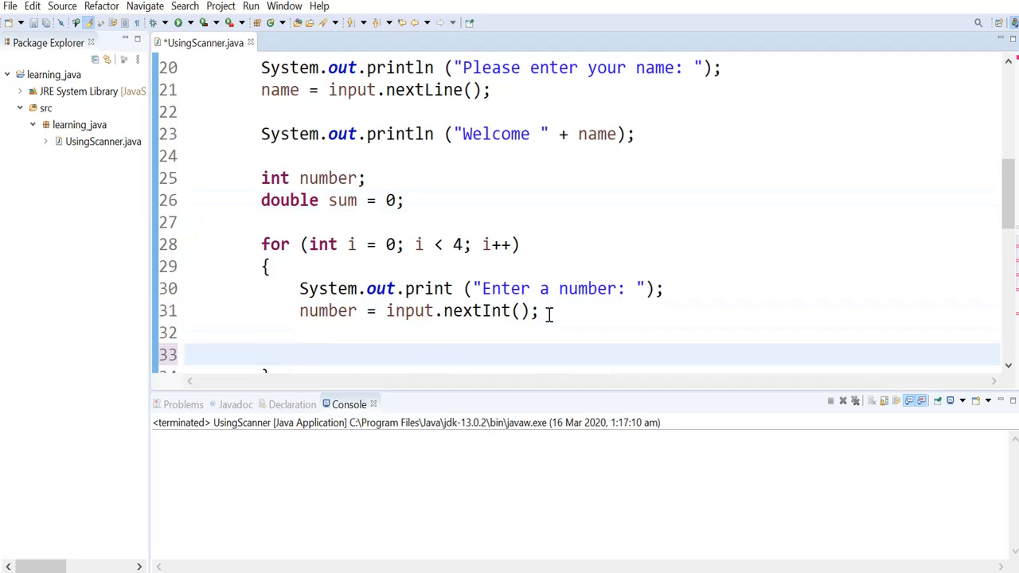
# Add 'sum = sum + number;' inside the loop after reading the input
pyautogui.write('sum =')
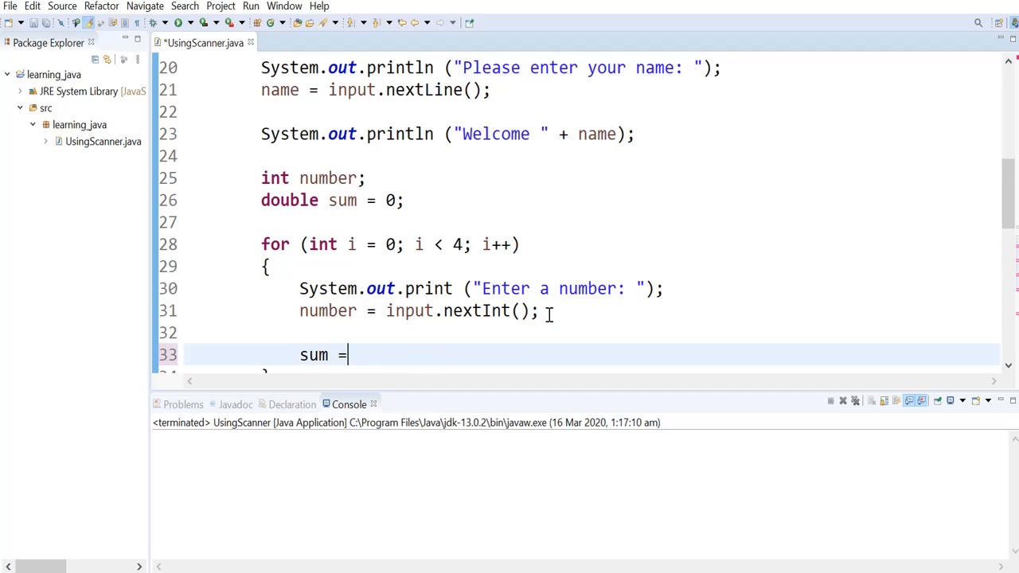
pyautogui.write('sum')
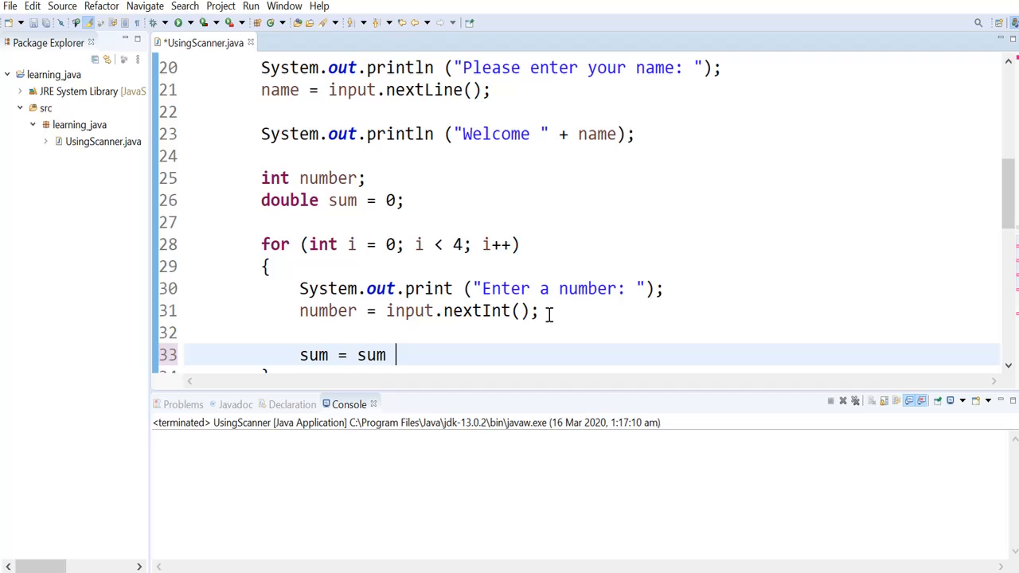
pyautogui.write('+ numb')
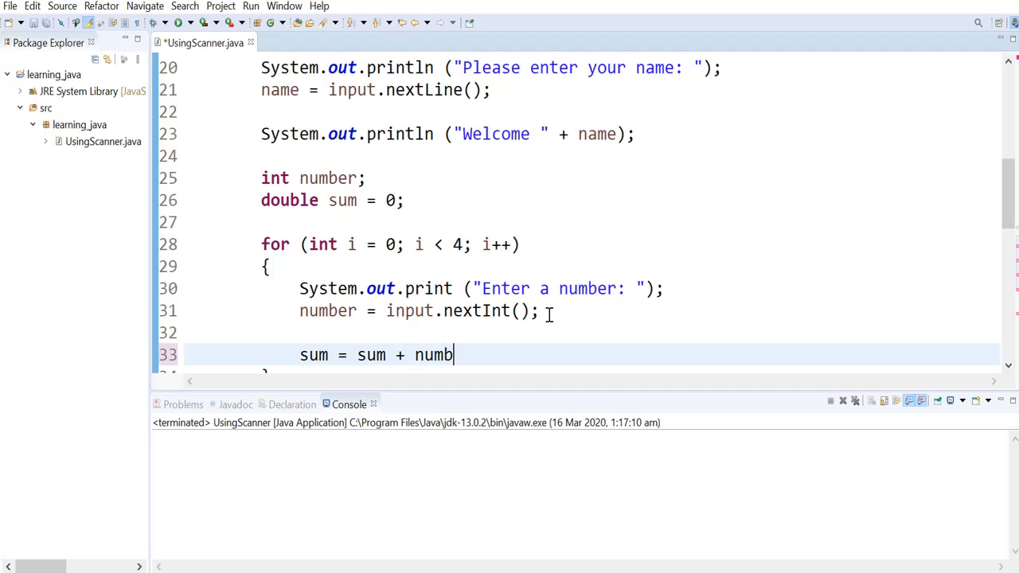
pyautogui.write('er;')
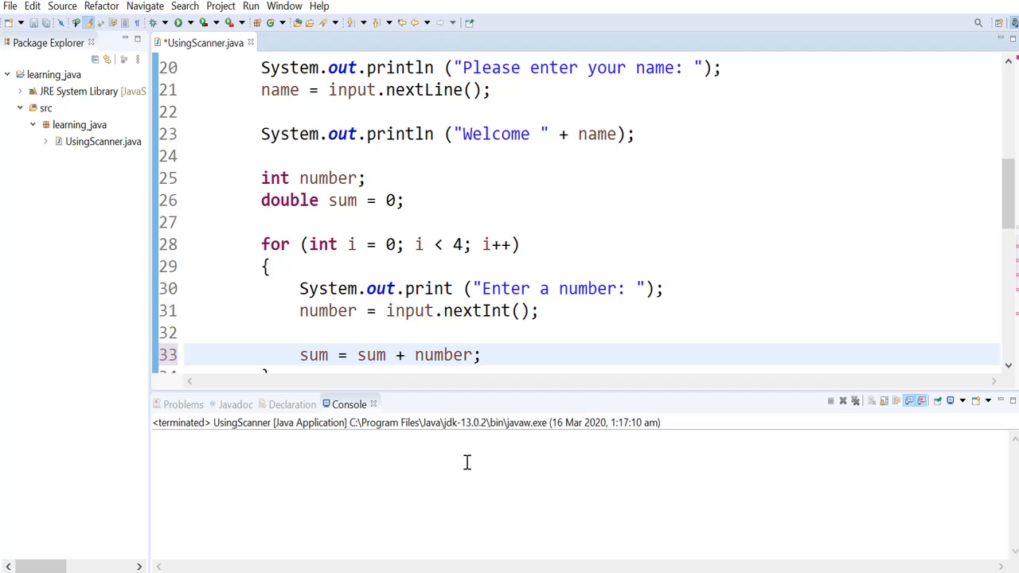
pyautogui.moveTo(497, 487)
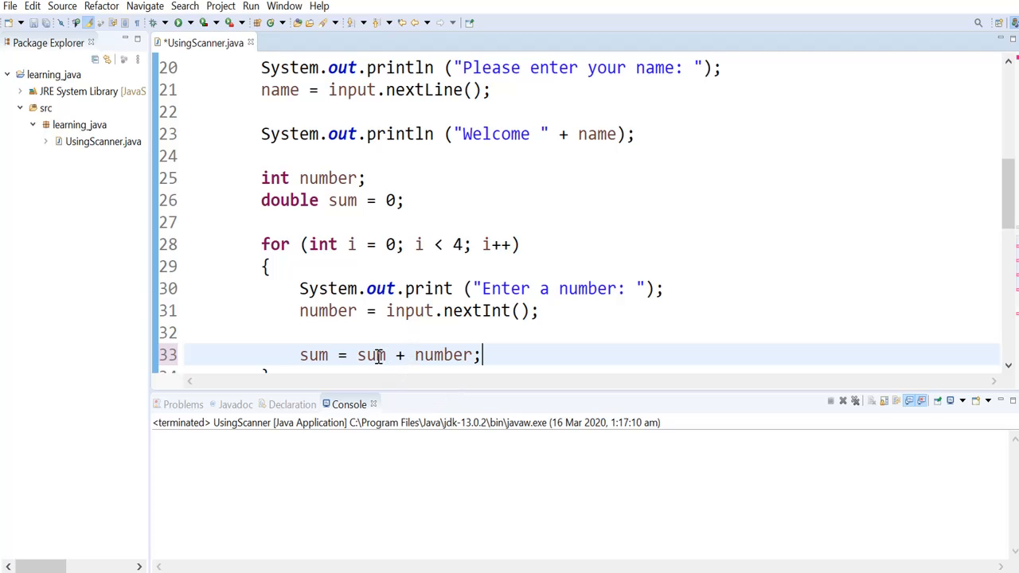
pyautogui.moveTo(433, 355)
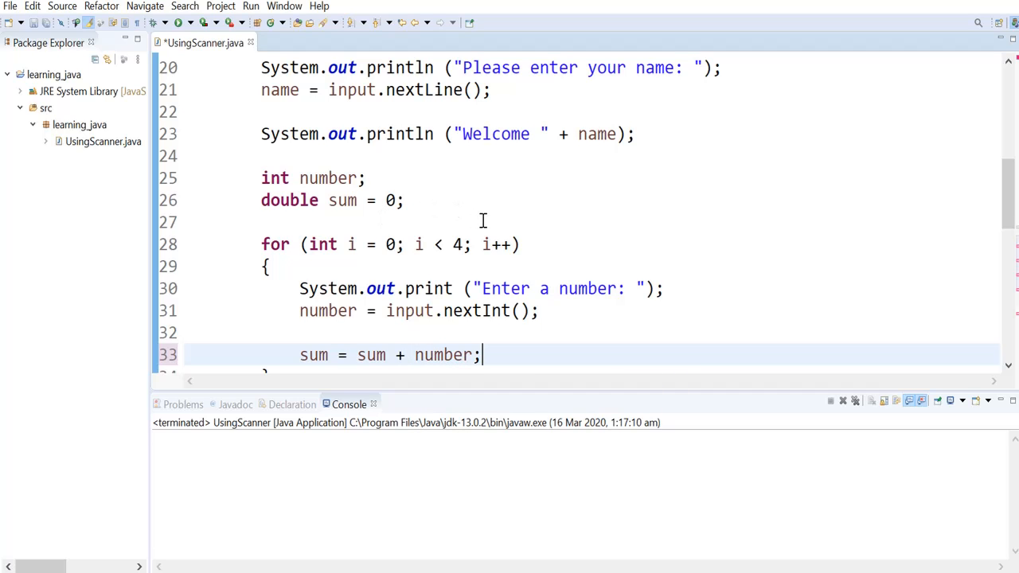
# Rewrite the loop's accumulation as 'sum += number;' and move down to the average line
pyautogui.scroll(-3)
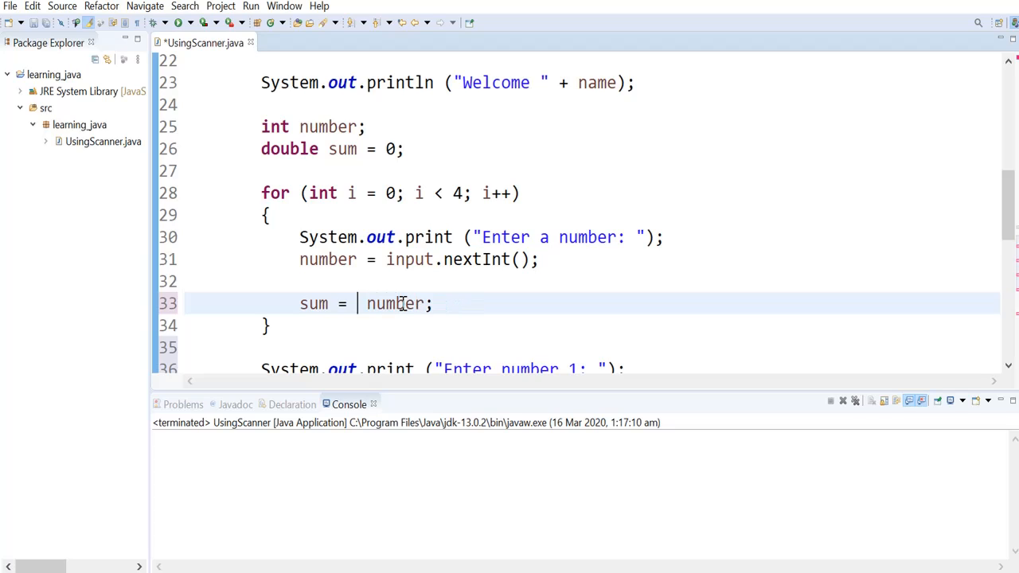
pyautogui.write('+')
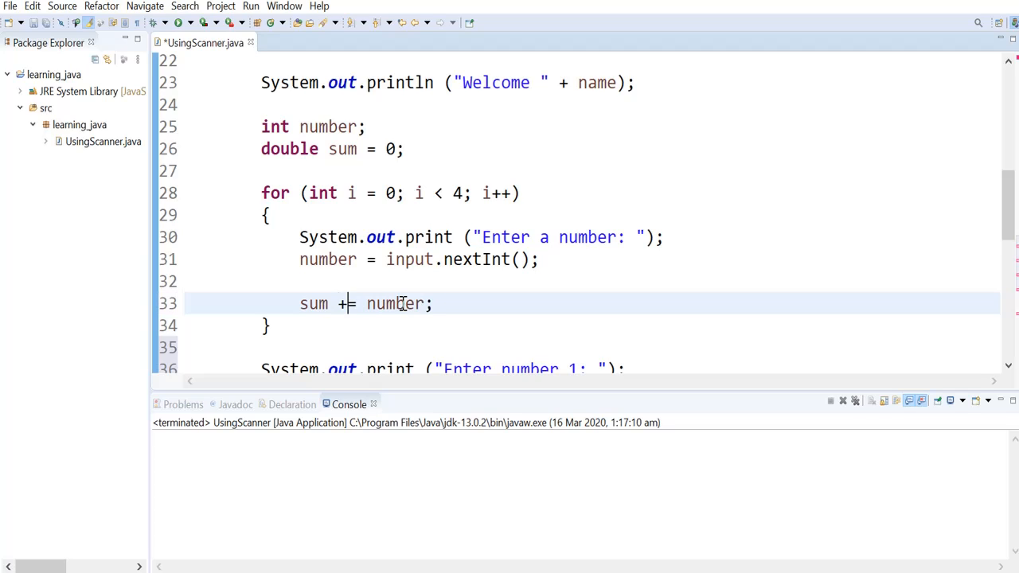
pyautogui.scroll(-3)
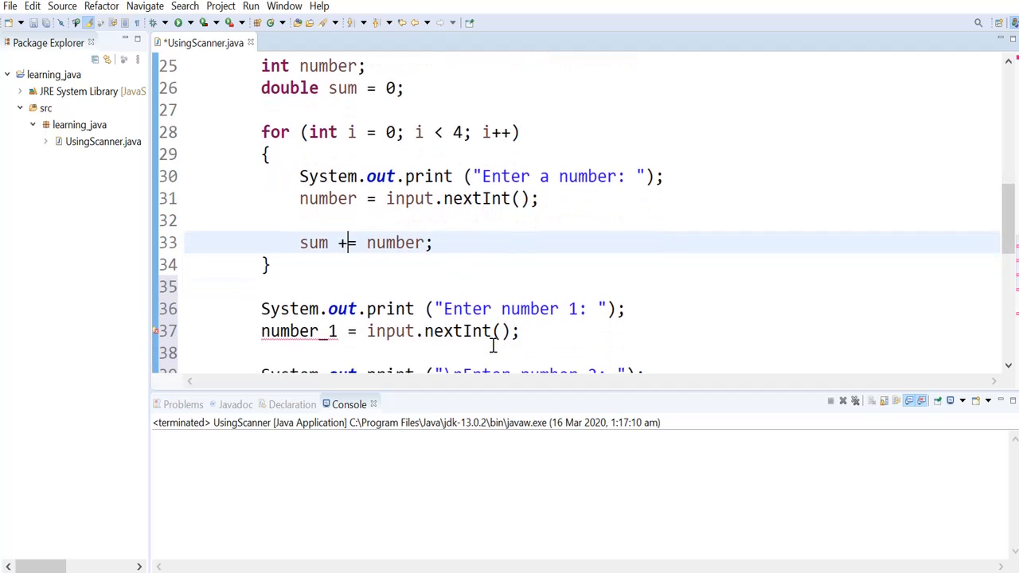
pyautogui.scroll(-3)
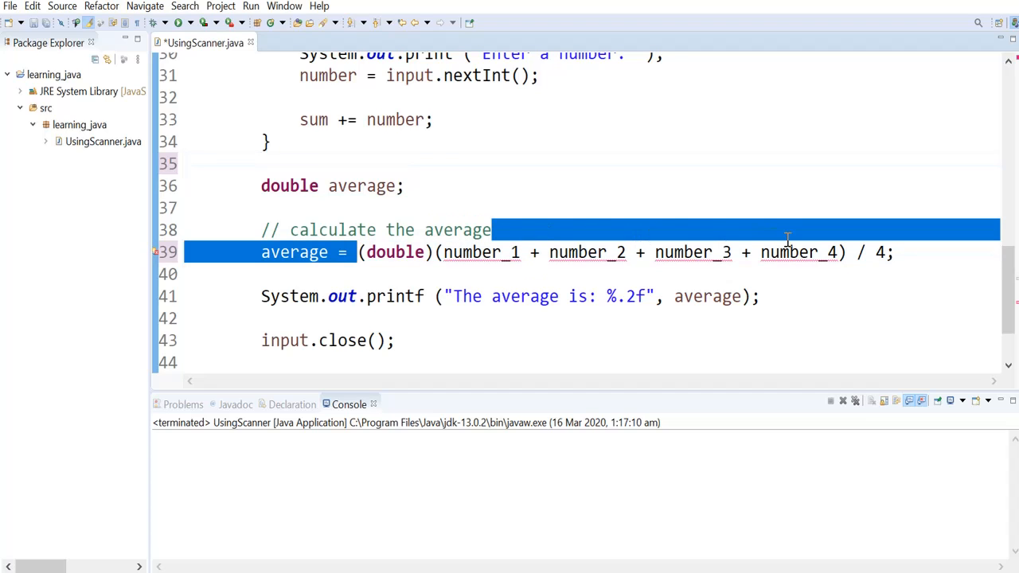
# Make the average line read 'average = sum / 4;' instead of adding number_1 to number_4
pyautogui.write('sum / 4;')
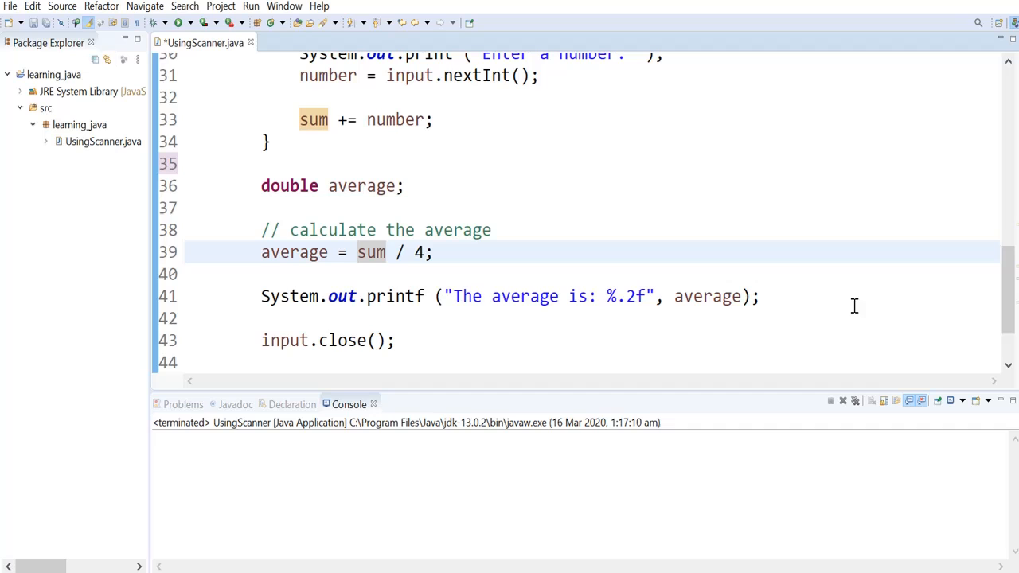
pyautogui.moveTo(683, 321)
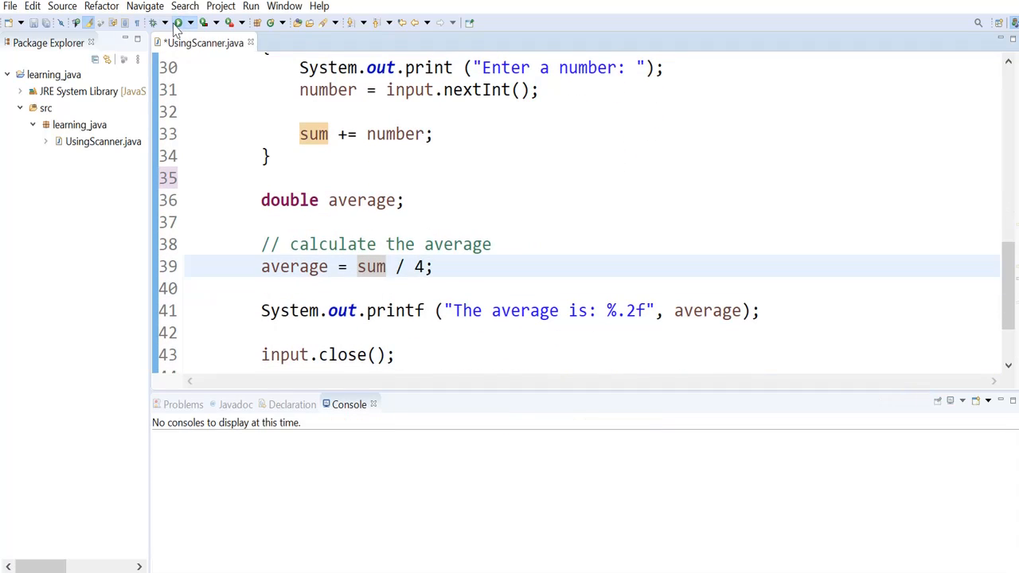
# Run UsingScanner, enter name 'Test' and numbers 4, 5, 6, 7 to get 'The average is: 5.50'
pyautogui.click(175, 22)
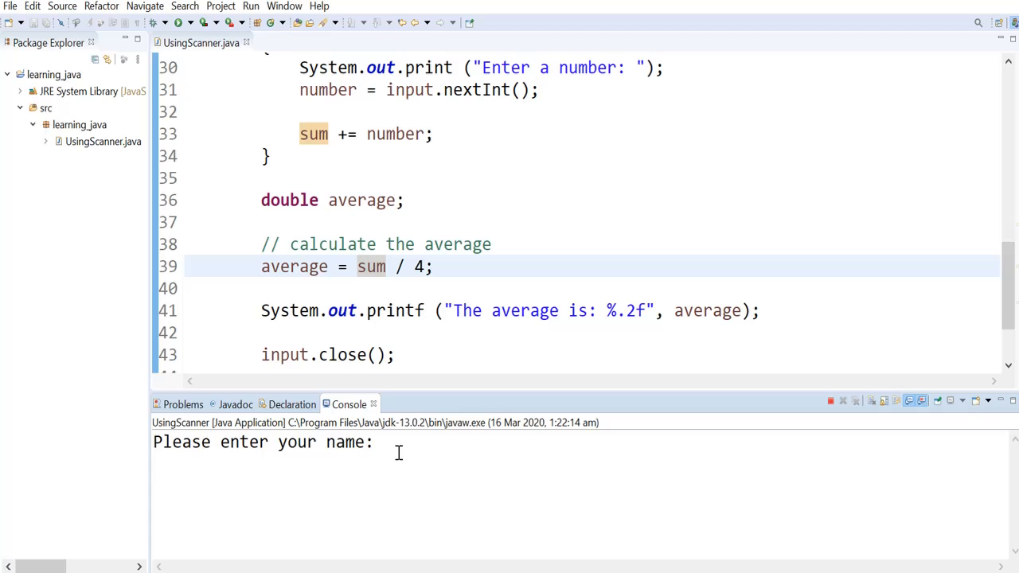
pyautogui.write('Test')
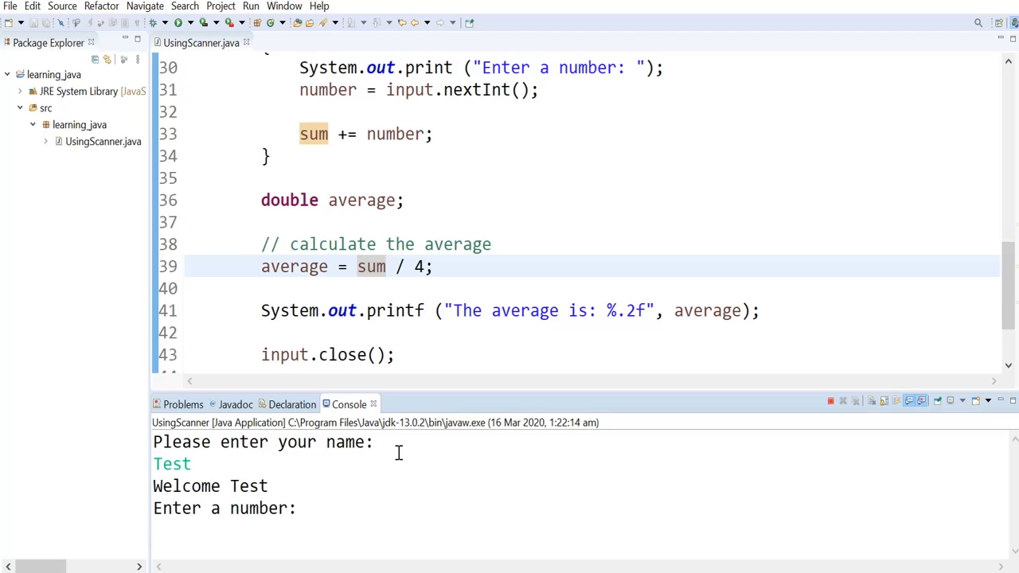
pyautogui.write('5')
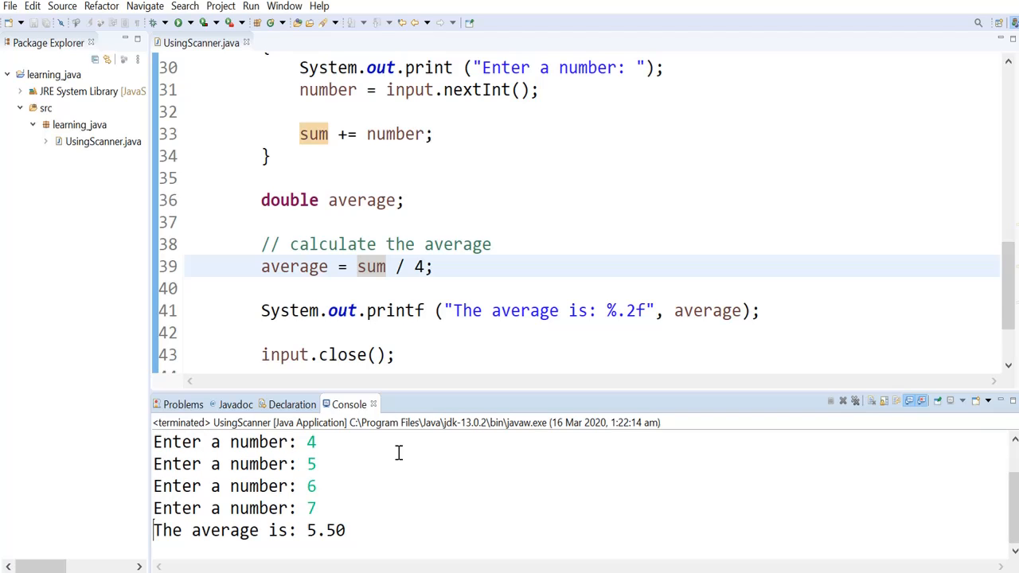
pyautogui.moveTo(370, 518)
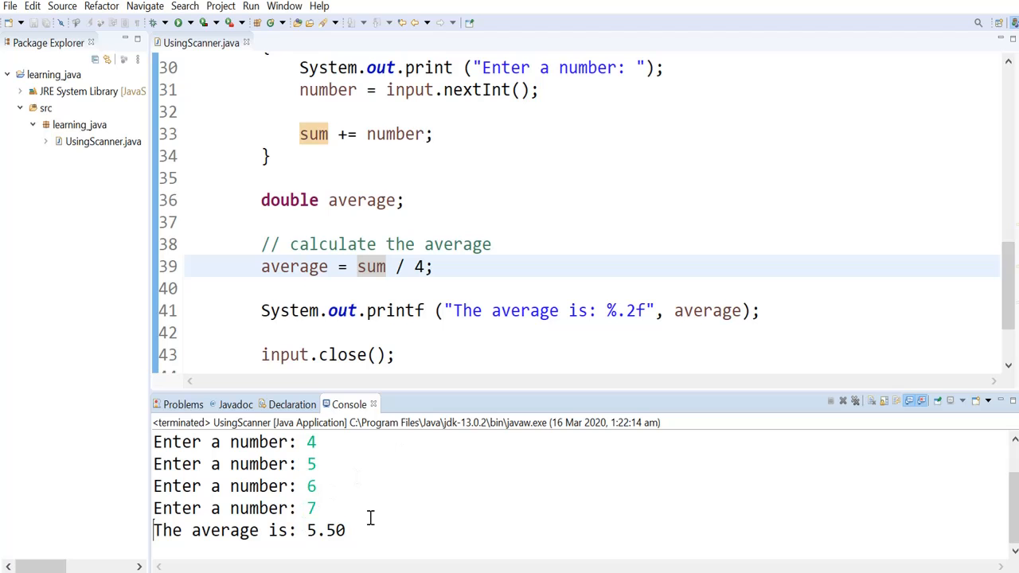